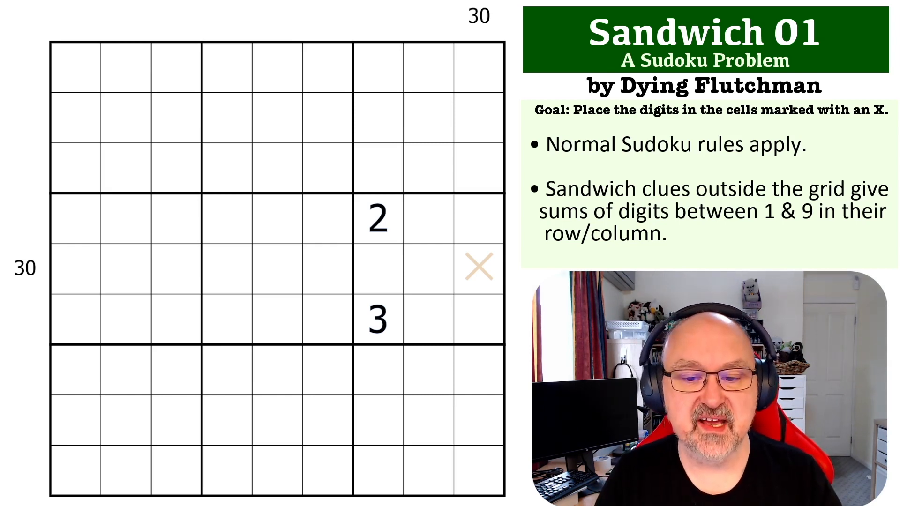
# Examine column 9 and row 5 around the X cell, pencil-marking 1 and 9 as its candidates
pyautogui.click(479, 268)
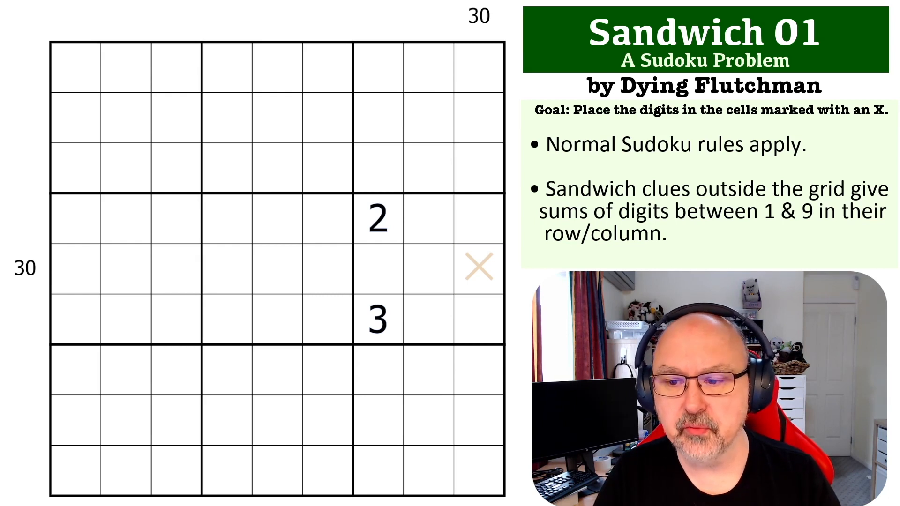
pyautogui.moveTo(474, 26)
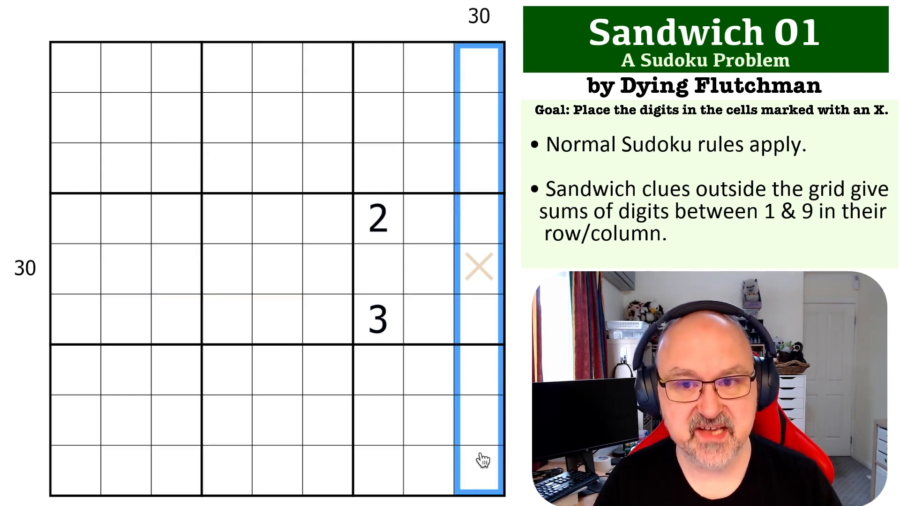
pyautogui.click(326, 270)
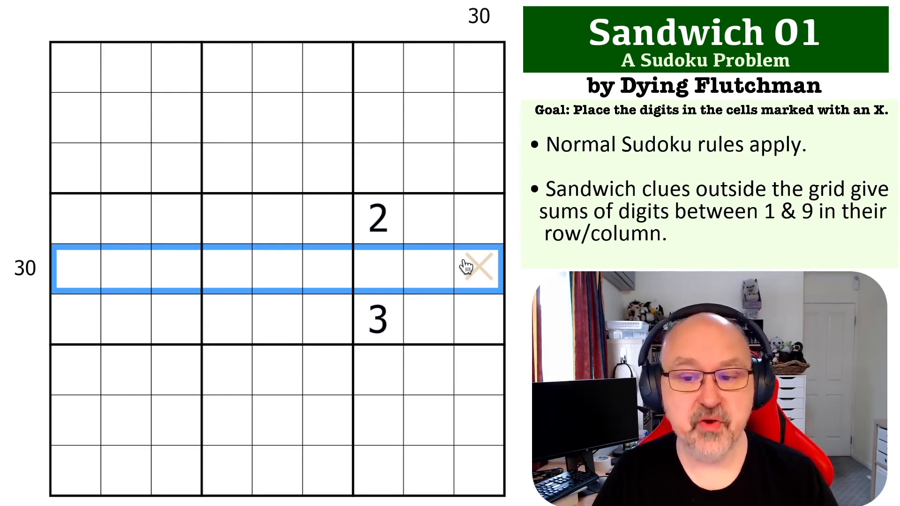
pyautogui.click(75, 274)
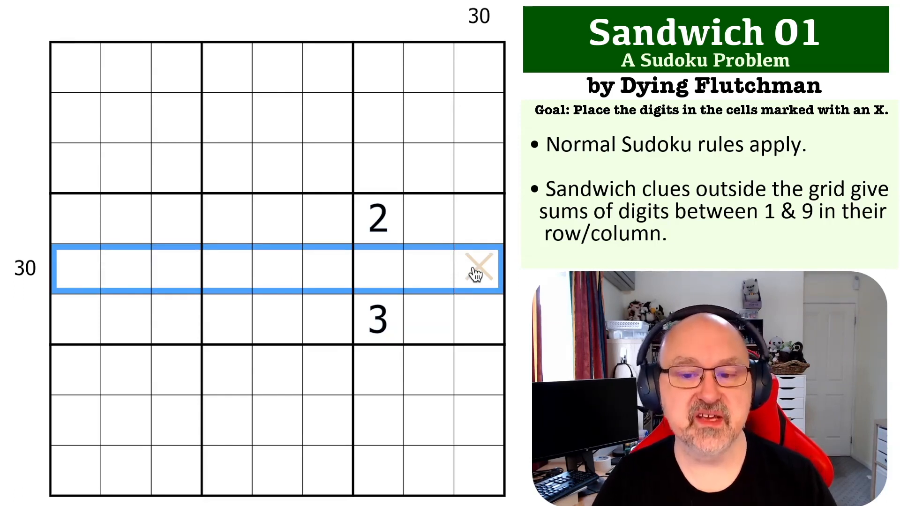
pyautogui.moveTo(123, 272)
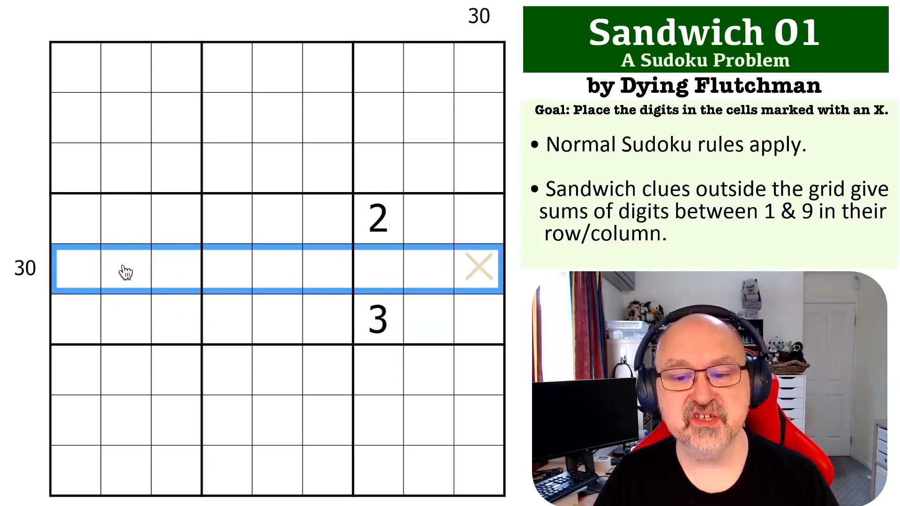
pyautogui.moveTo(40, 279)
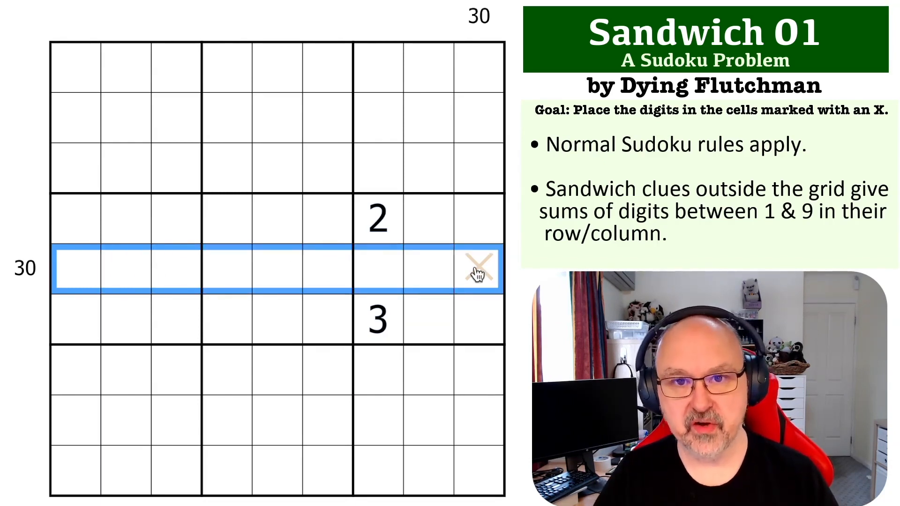
pyautogui.moveTo(172, 270)
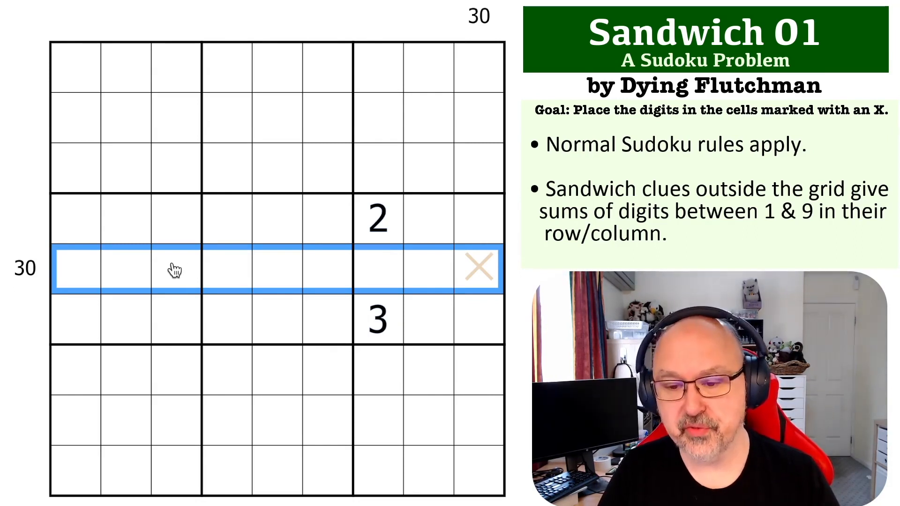
pyautogui.moveTo(75, 274)
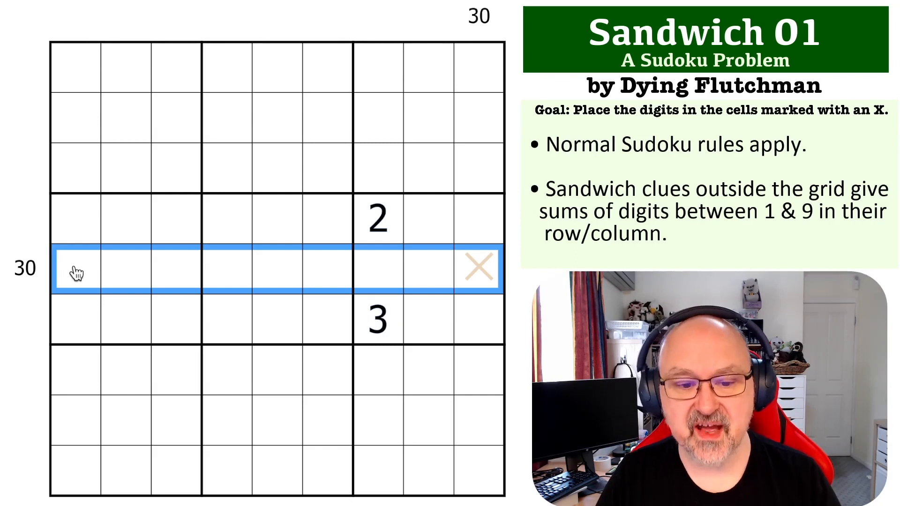
pyautogui.click(123, 276)
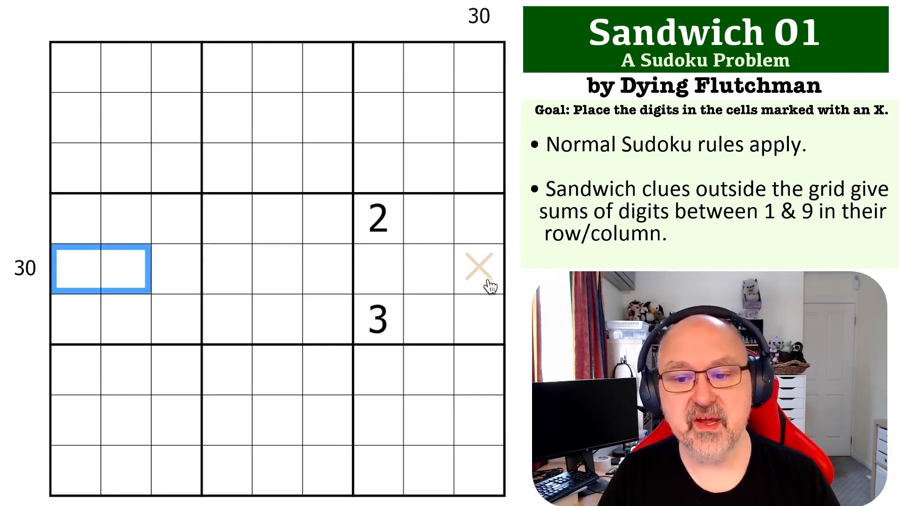
pyautogui.click(479, 268)
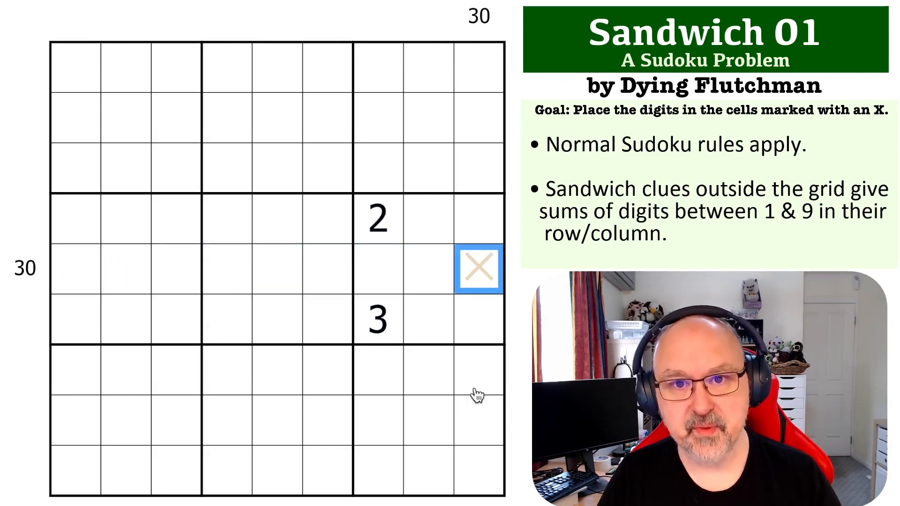
pyautogui.moveTo(421, 223)
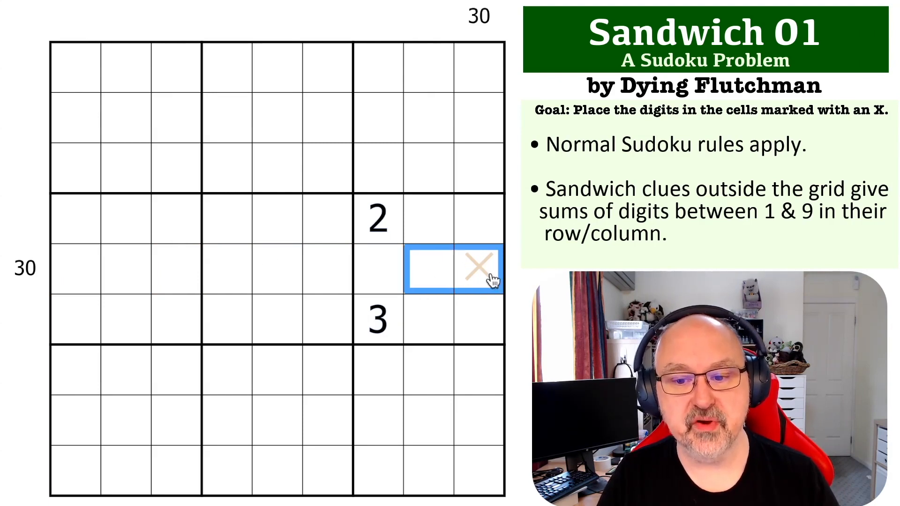
pyautogui.click(379, 319)
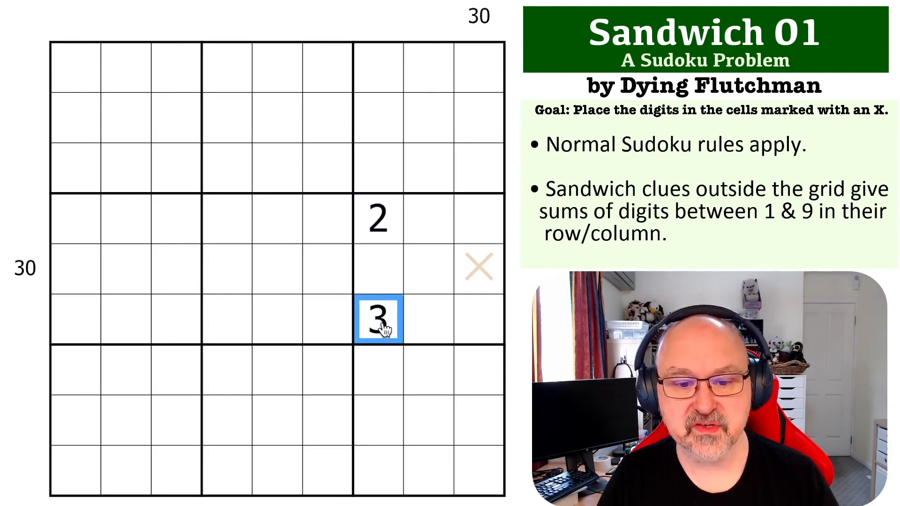
pyautogui.click(75, 272)
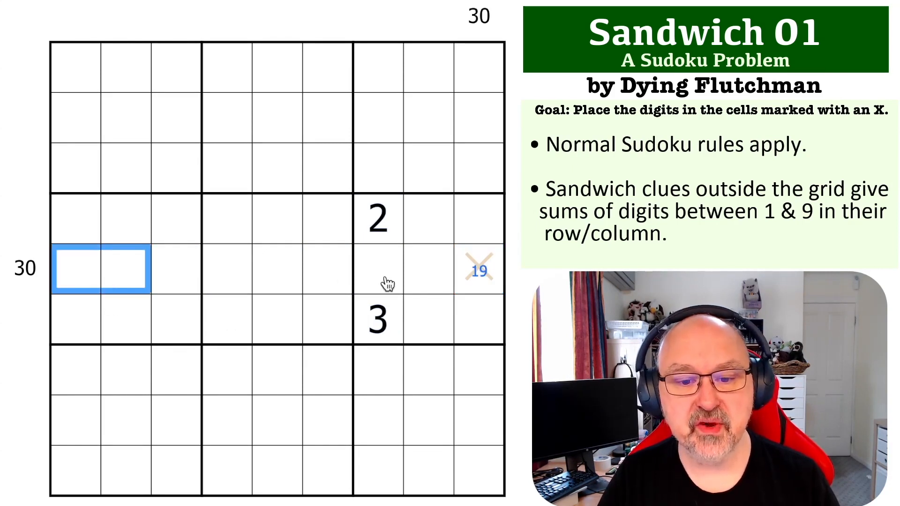
# Compare row 5 cells with the X cell and pencil-mark 5, giving candidates 1, 5, 9
pyautogui.click(174, 271)
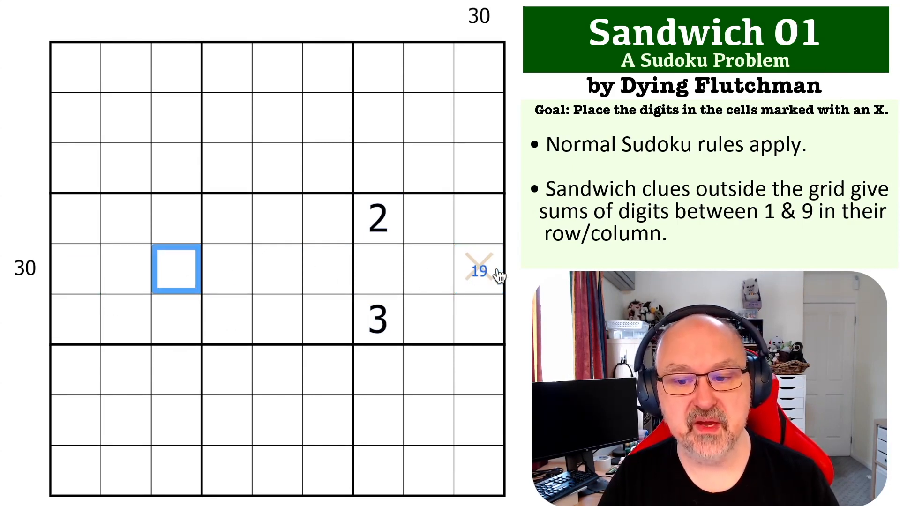
pyautogui.click(479, 270)
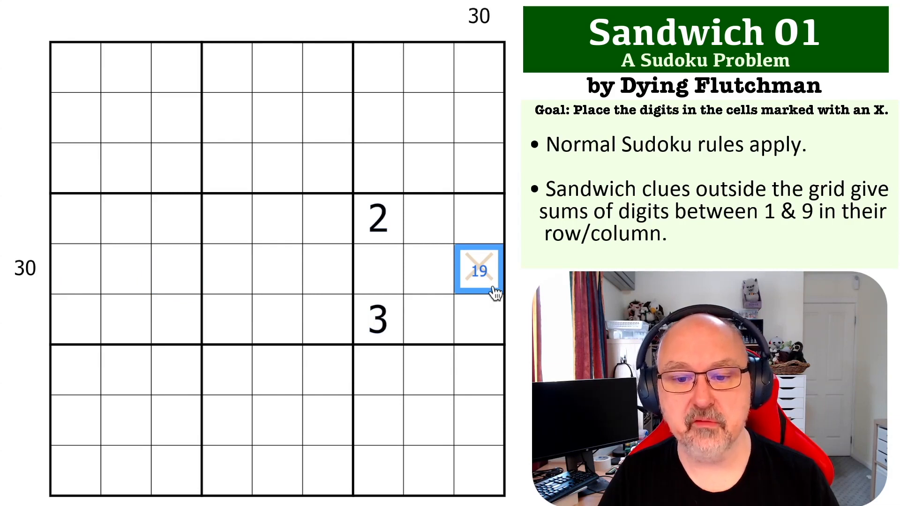
pyautogui.click(74, 272)
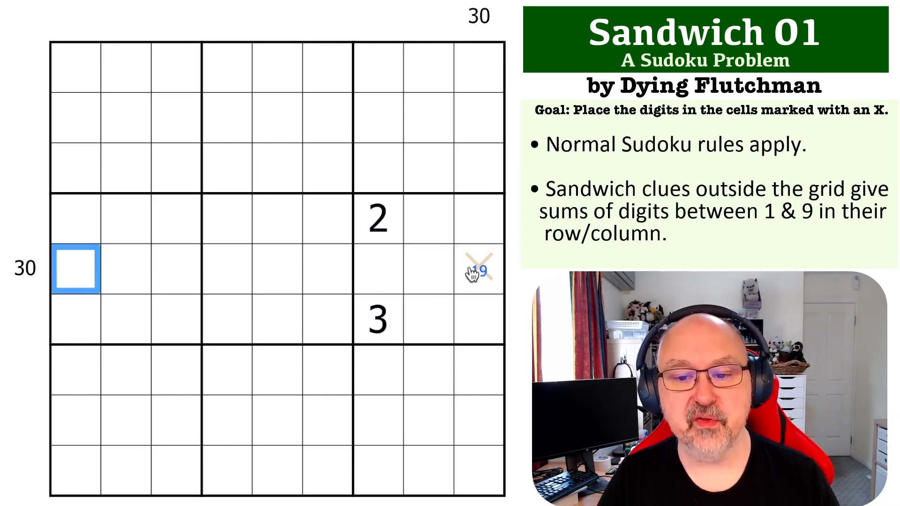
pyautogui.click(478, 268)
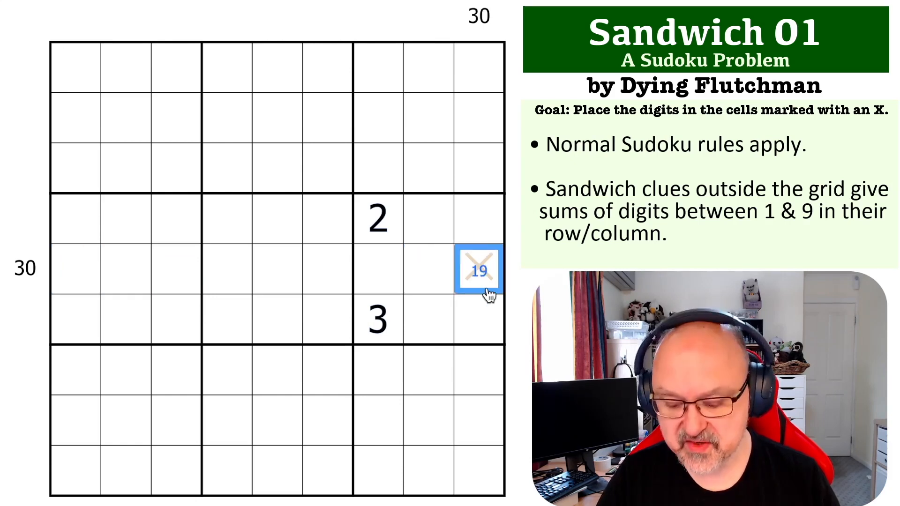
pyautogui.write('5')
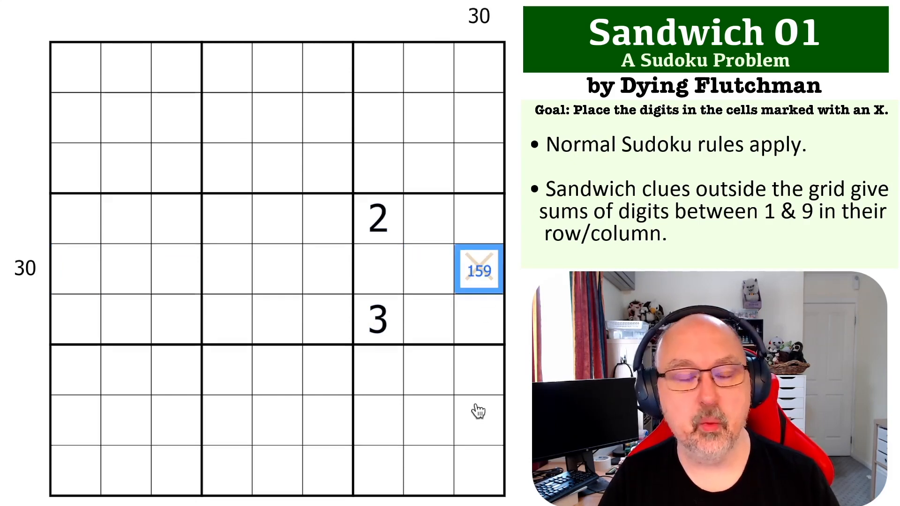
pyautogui.moveTo(484, 89)
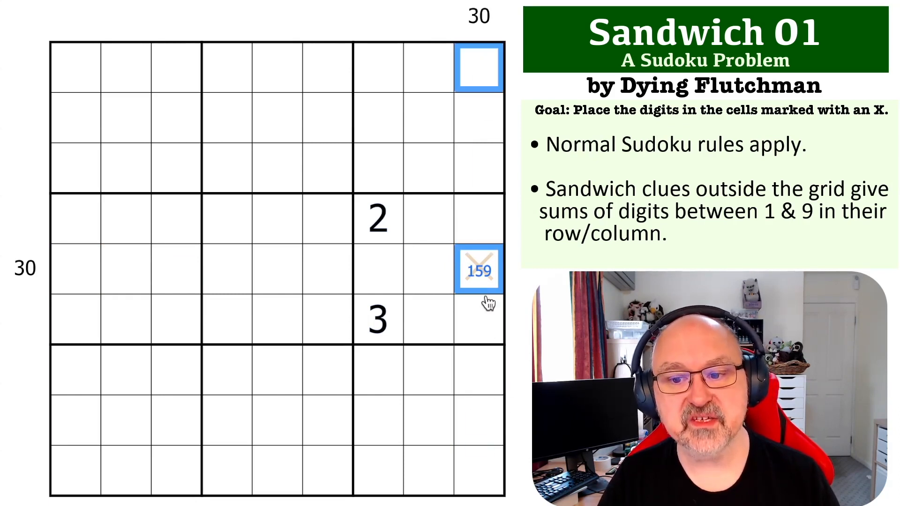
# Enter 5 as the final digit in the X cell at row 5, column 9
pyautogui.click(479, 475)
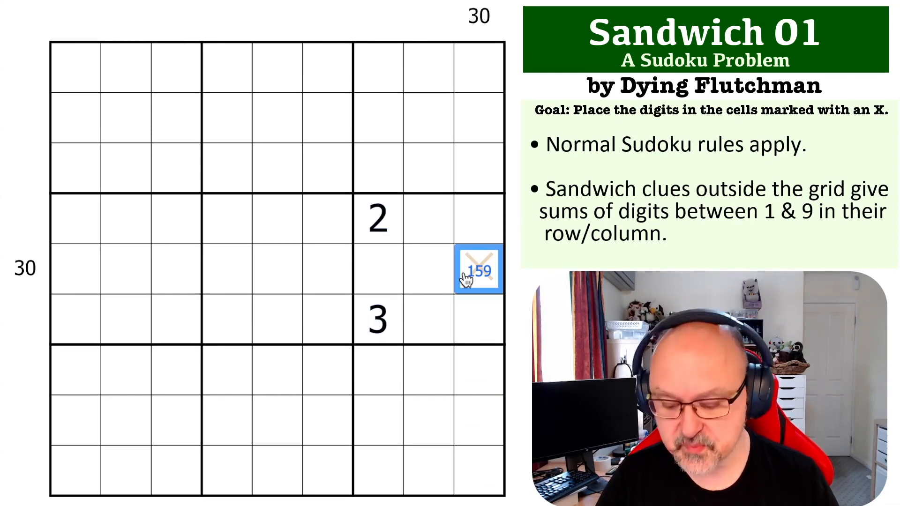
pyautogui.write('5')
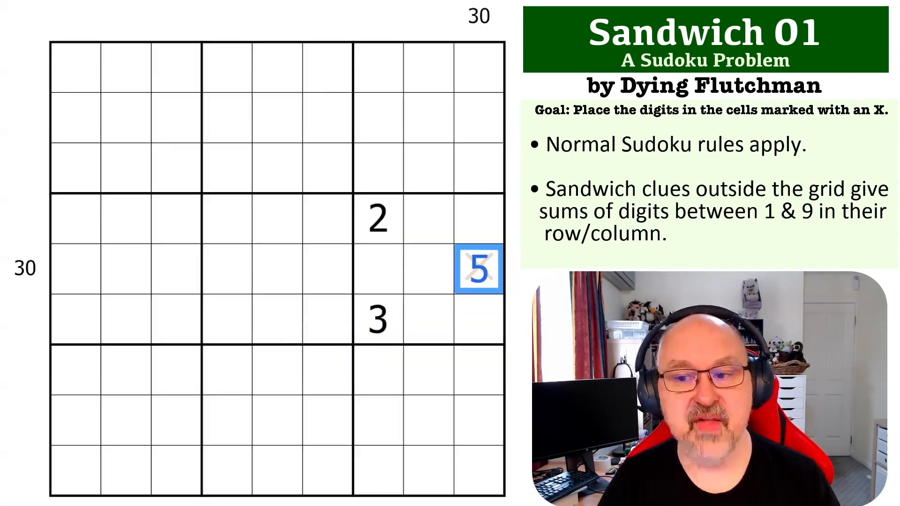